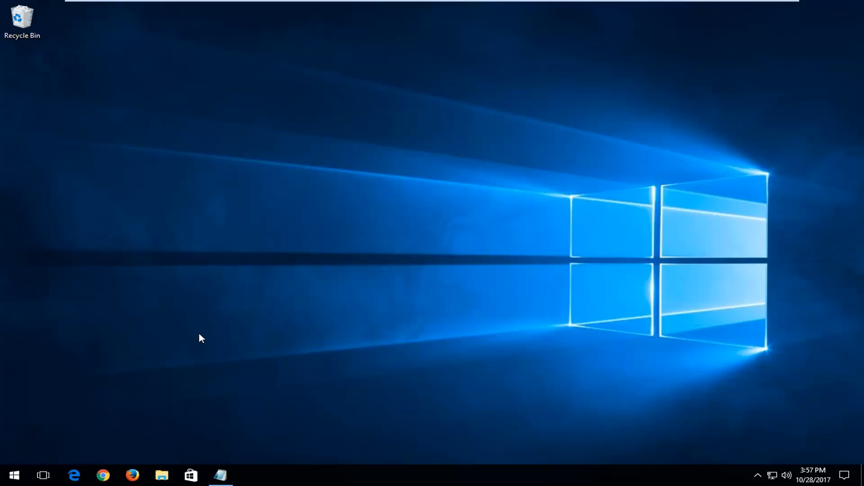
Search Start for This PC, open it, select Local Disk (C:), then close the window
{"action": "left_click", "coordinate": [13, 476]}
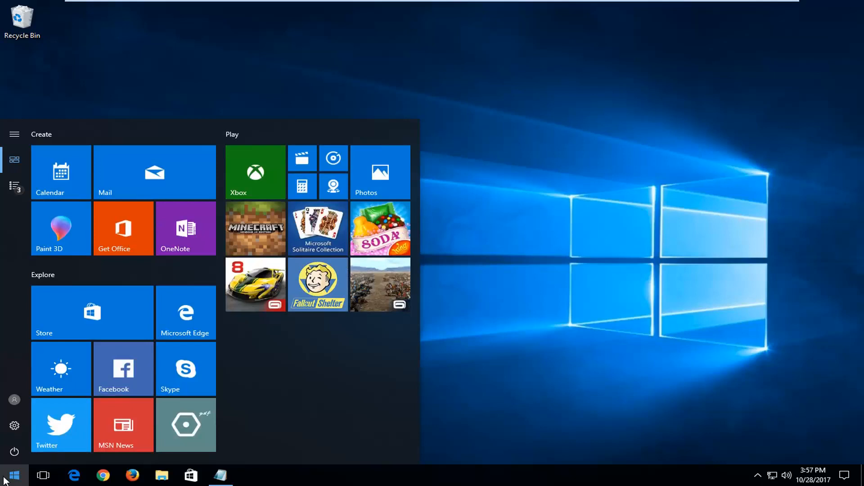
{"action": "type", "text": "this pc"}
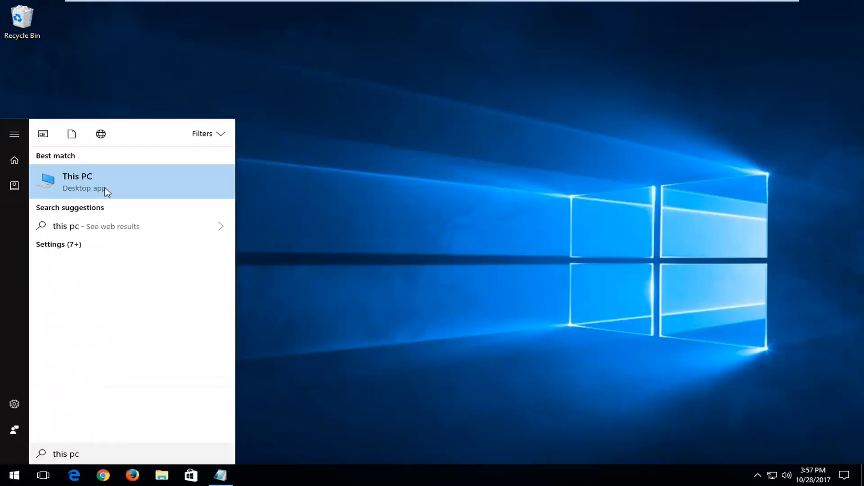
{"action": "left_click", "coordinate": [77, 182]}
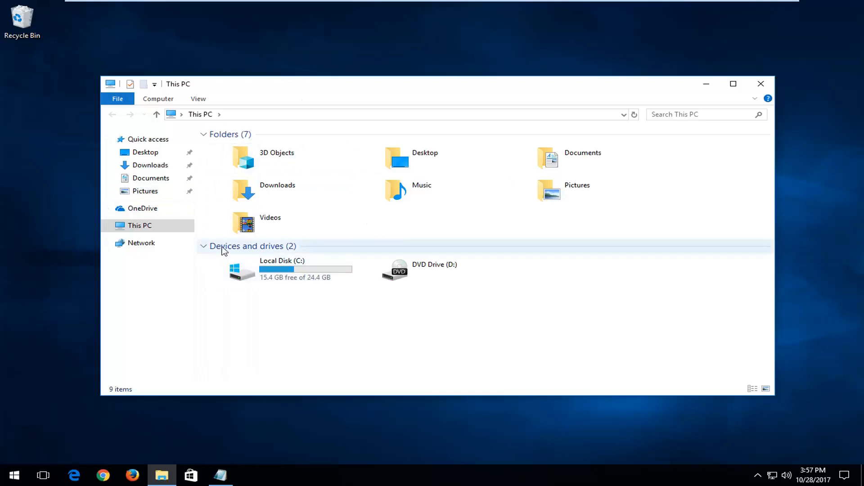
{"action": "left_click", "coordinate": [240, 270]}
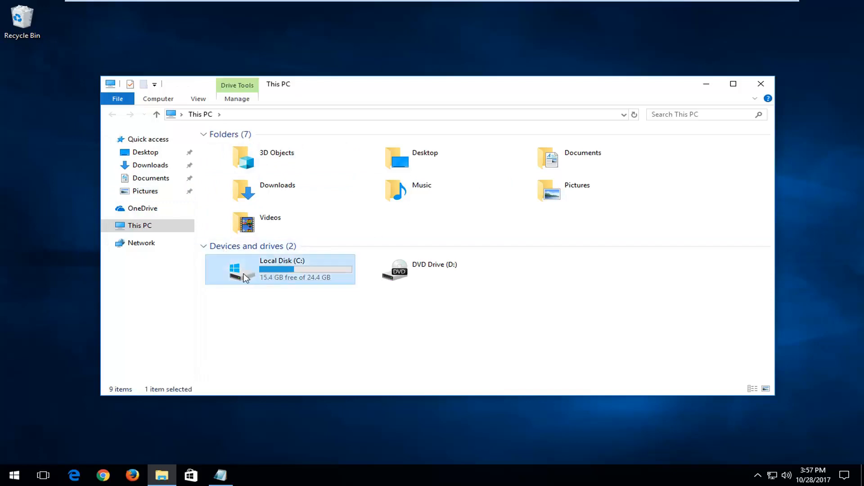
{"action": "mouse_move", "coordinate": [243, 282]}
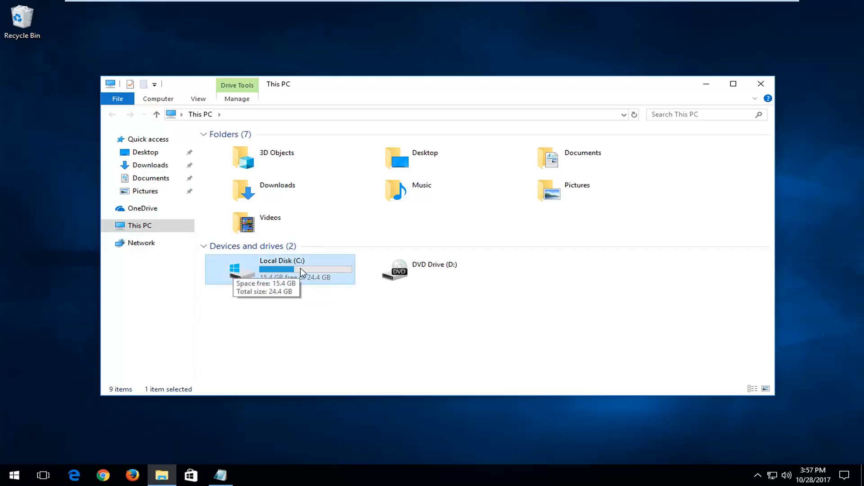
{"action": "mouse_move", "coordinate": [744, 80]}
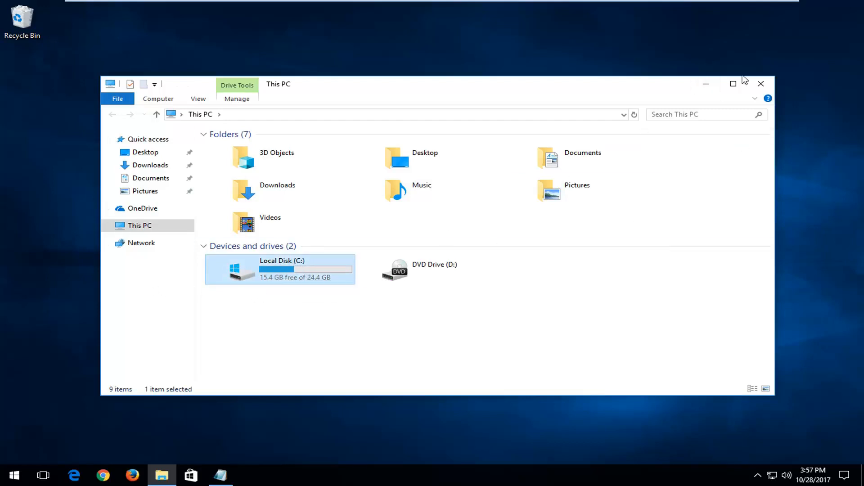
{"action": "left_click", "coordinate": [761, 83]}
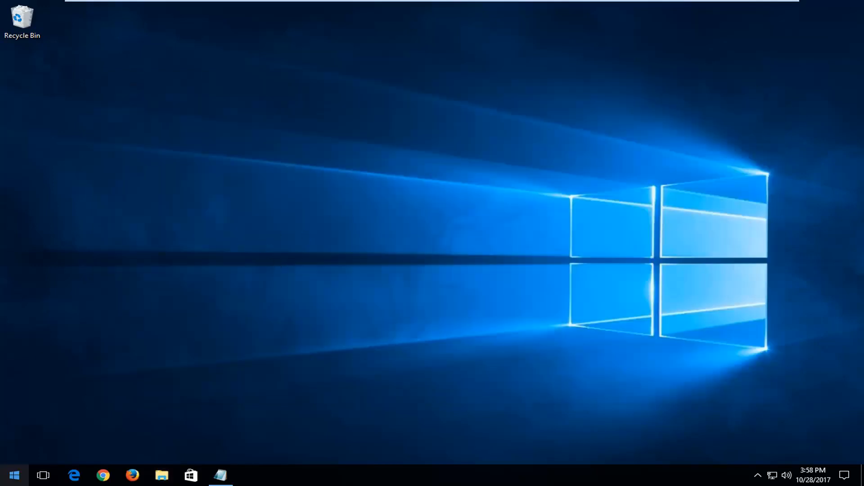
Search 'cmd' and run Command Prompt as administrator, approving the UAC prompt
{"action": "left_click", "coordinate": [13, 475]}
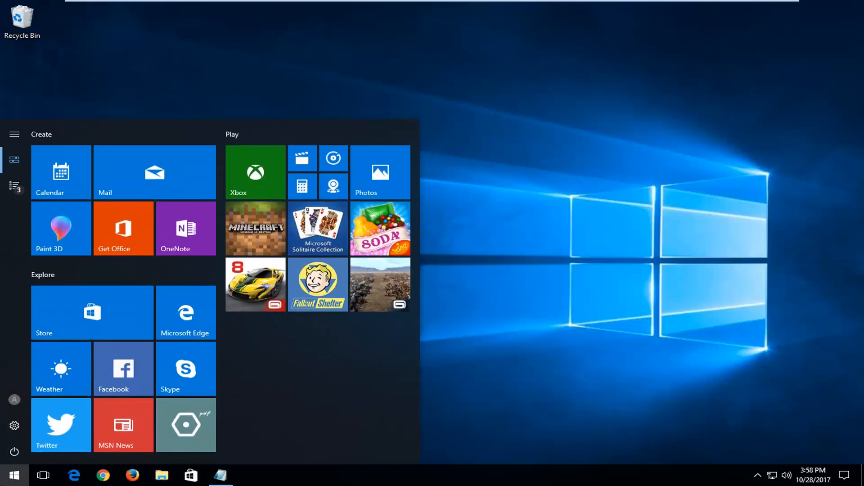
{"action": "left_click", "coordinate": [13, 475]}
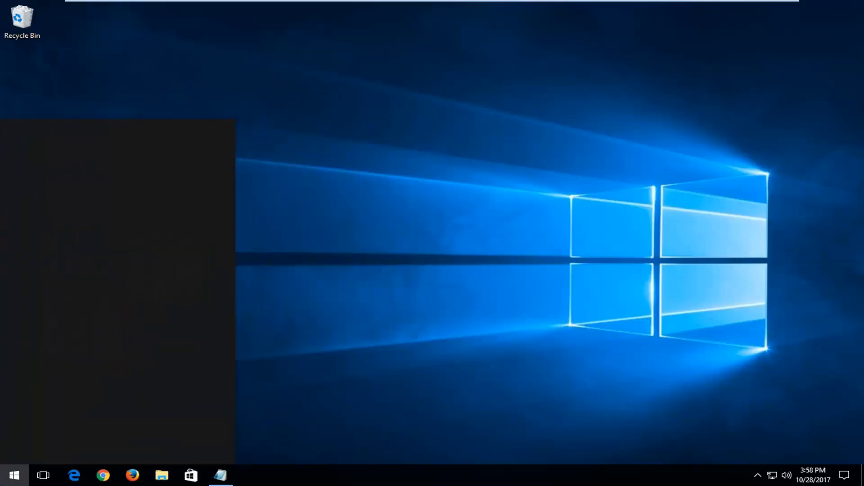
{"action": "type", "text": "cmd"}
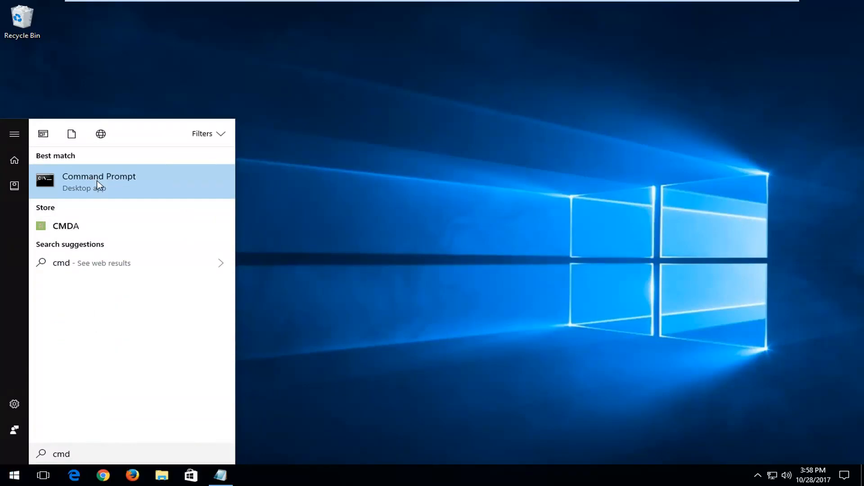
{"action": "right_click", "coordinate": [99, 182]}
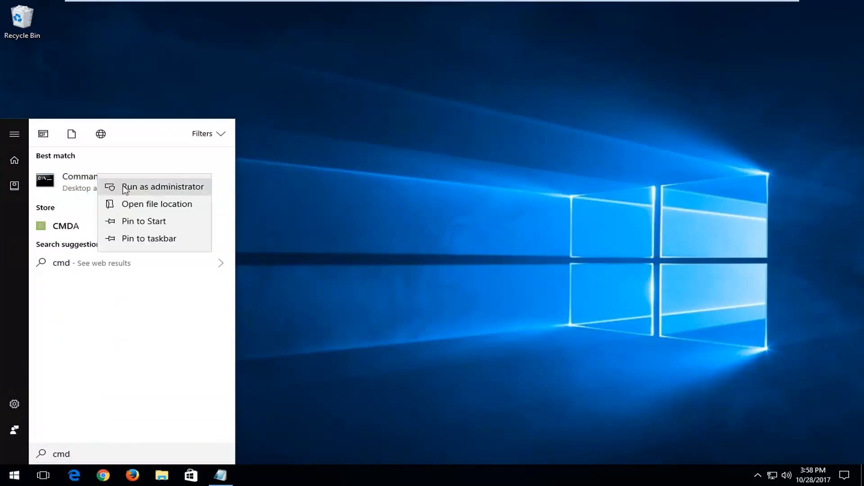
{"action": "left_click", "coordinate": [162, 186]}
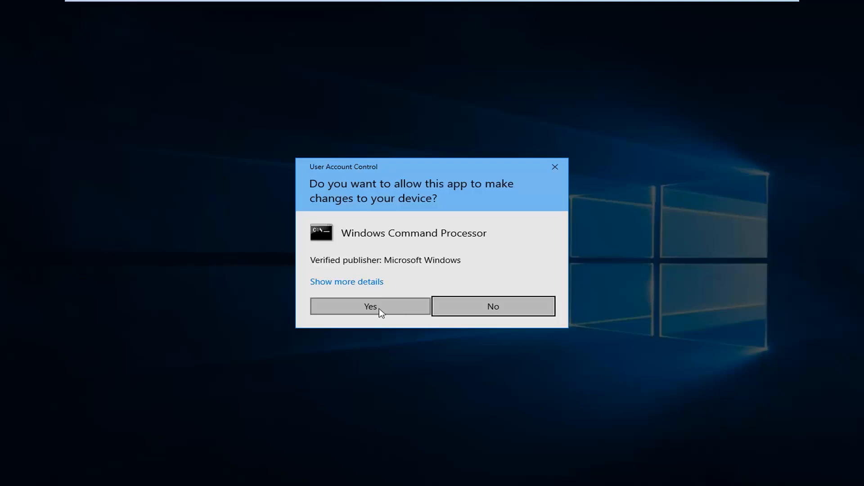
{"action": "left_click", "coordinate": [370, 306]}
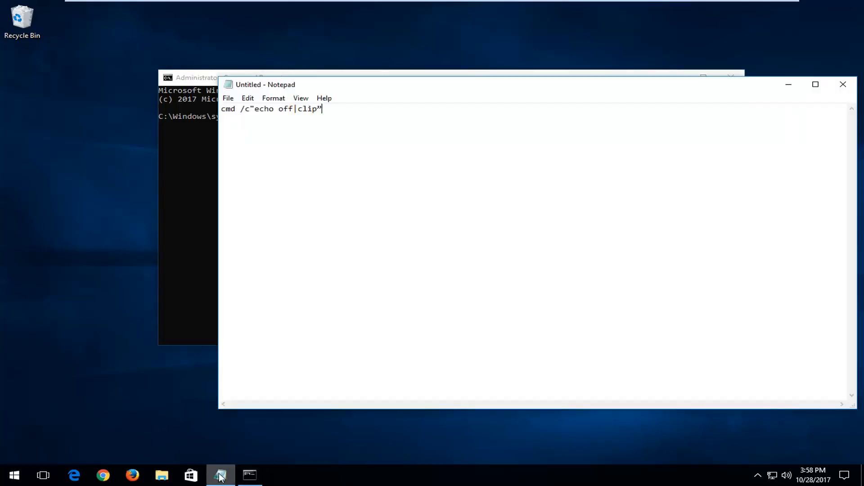
Select the clipboard reset command in Notepad and paste it into the admin Command Prompt
{"action": "key", "text": "ctrl+a"}
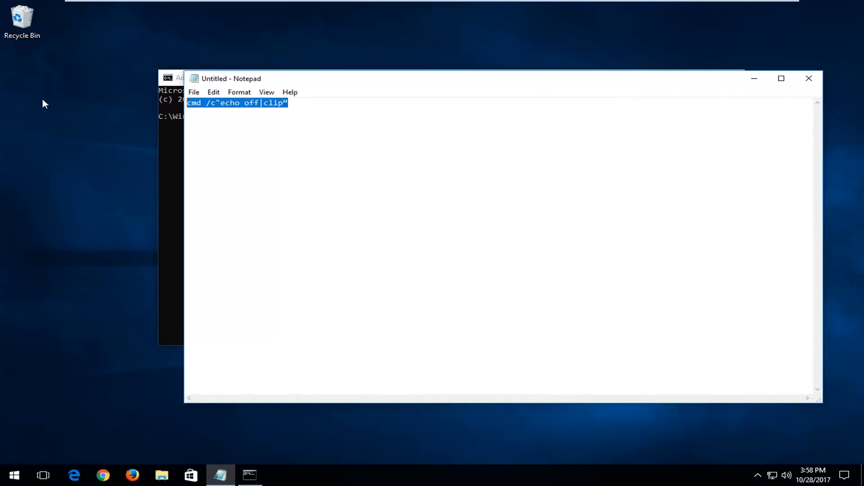
{"action": "left_click", "coordinate": [288, 103]}
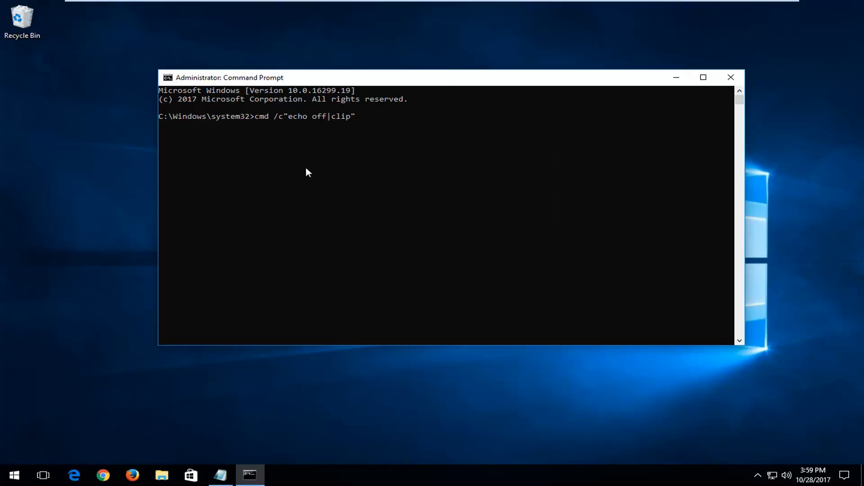
{"action": "mouse_move", "coordinate": [263, 130]}
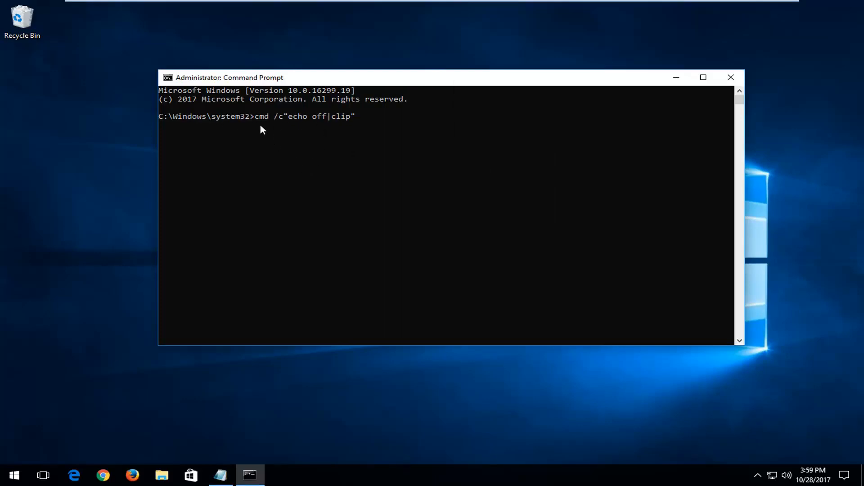
Run cmd /c"echo off|clip", then start a nested cmd session
{"action": "key", "text": "enter"}
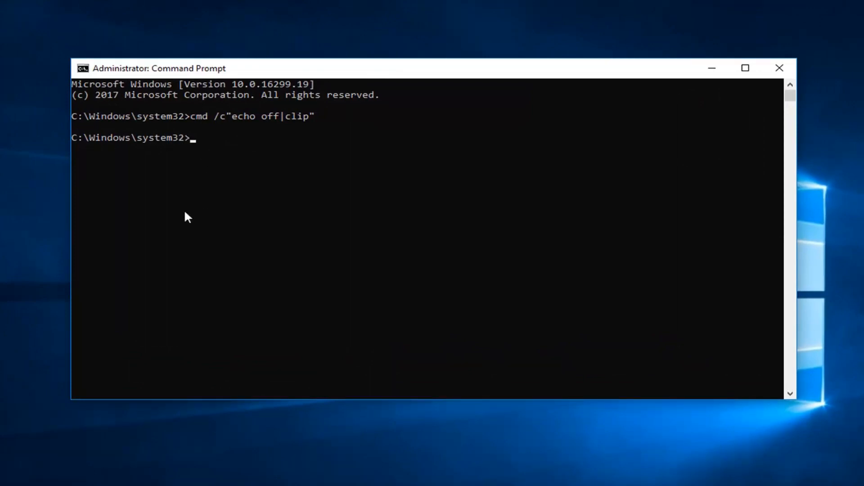
{"action": "type", "text": "cmd ehdddh"}
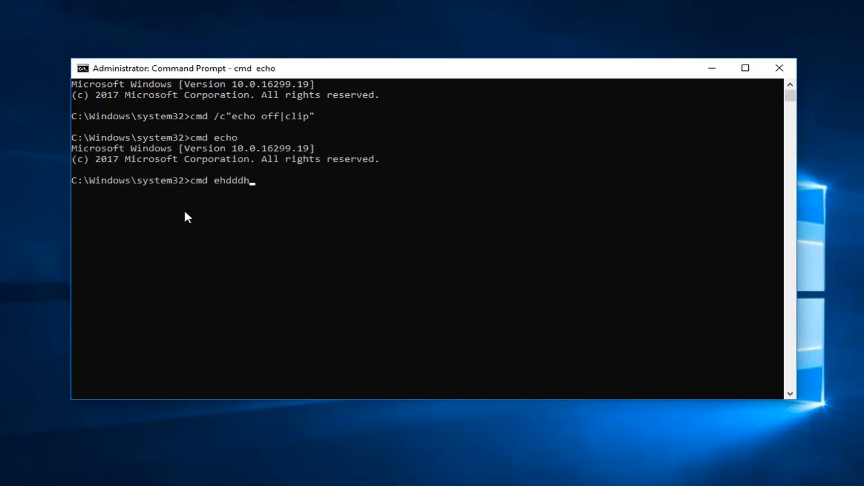
{"action": "key", "text": "enter"}
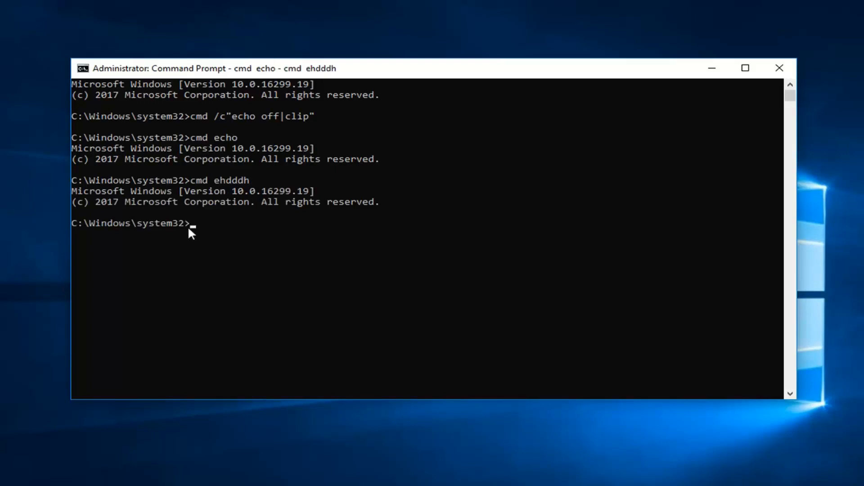
{"action": "mouse_move", "coordinate": [228, 225]}
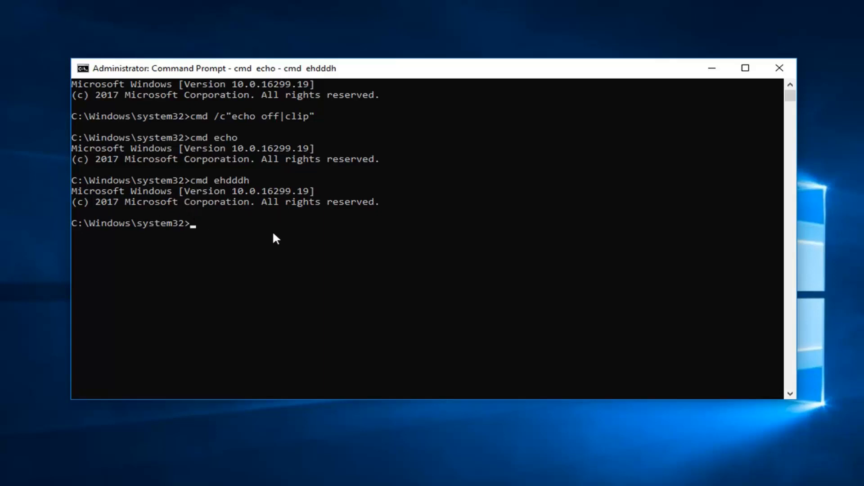
{"action": "mouse_move", "coordinate": [216, 243]}
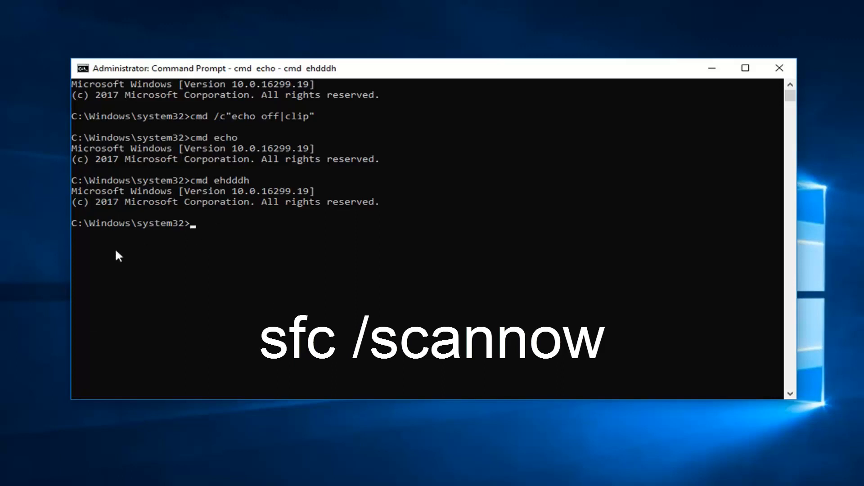
{"action": "mouse_move", "coordinate": [163, 312]}
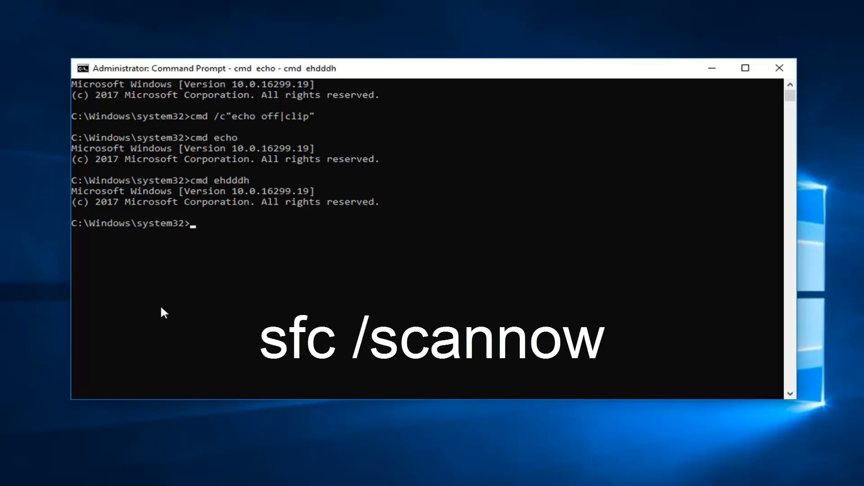
Run sfc /scannow to begin the system file scan
{"action": "type", "text": "sfc"}
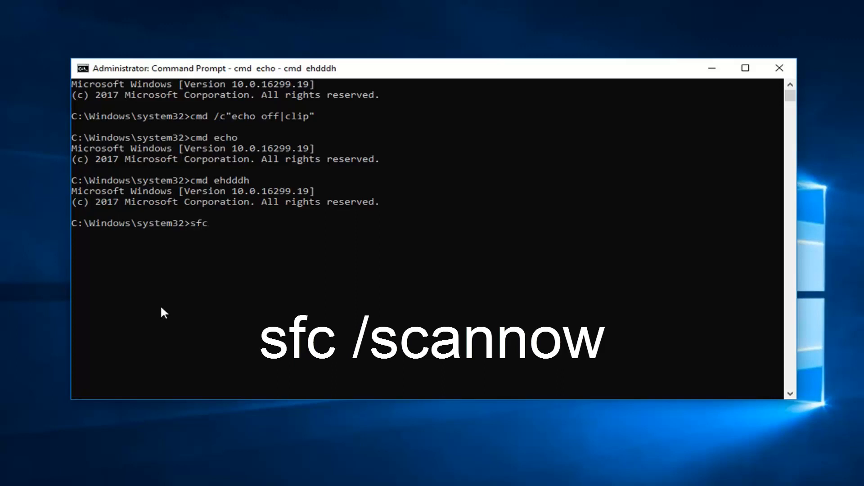
{"action": "type", "text": "/sca"}
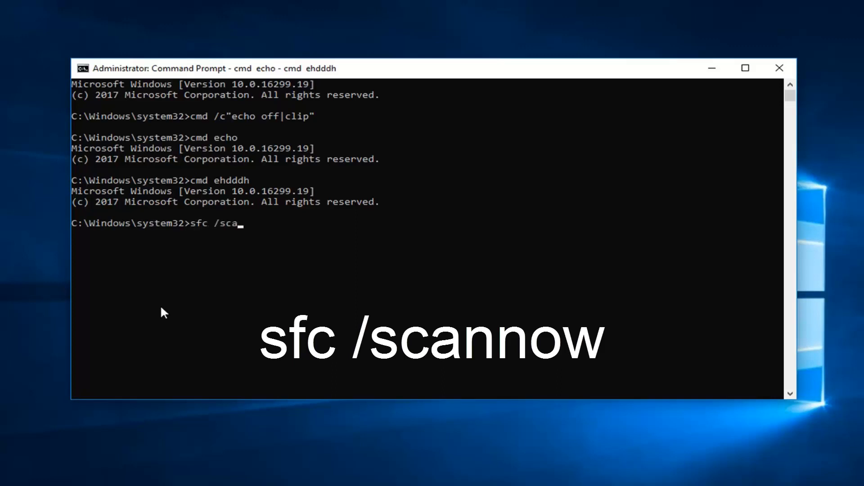
{"action": "type", "text": "nnow"}
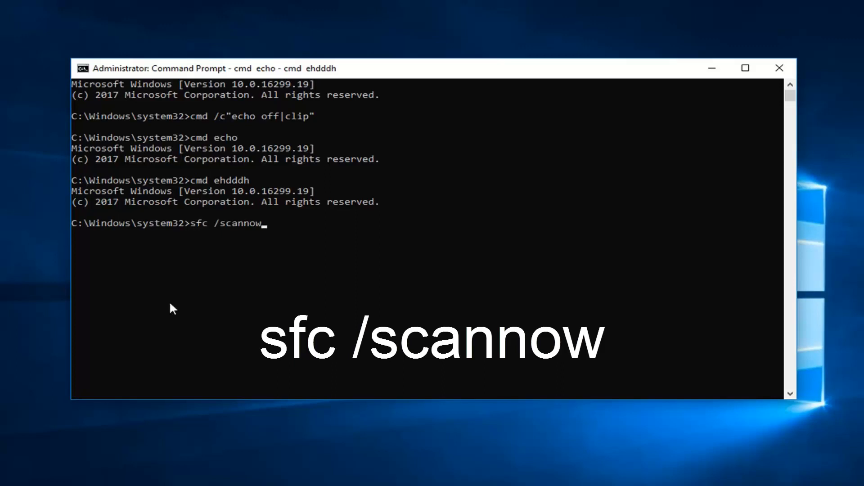
{"action": "mouse_move", "coordinate": [236, 233]}
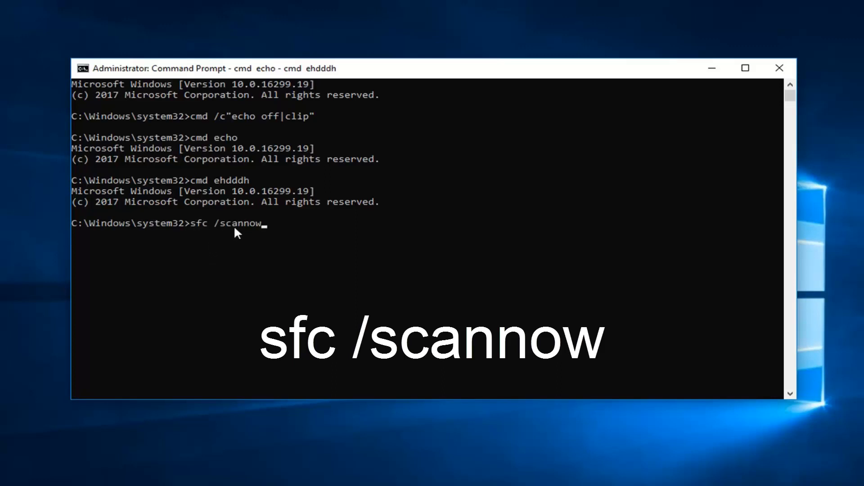
{"action": "mouse_move", "coordinate": [259, 240]}
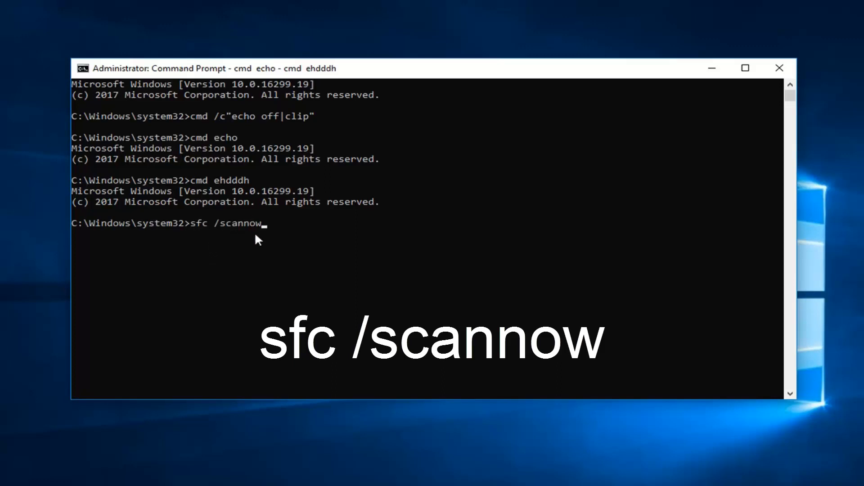
{"action": "mouse_move", "coordinate": [211, 249]}
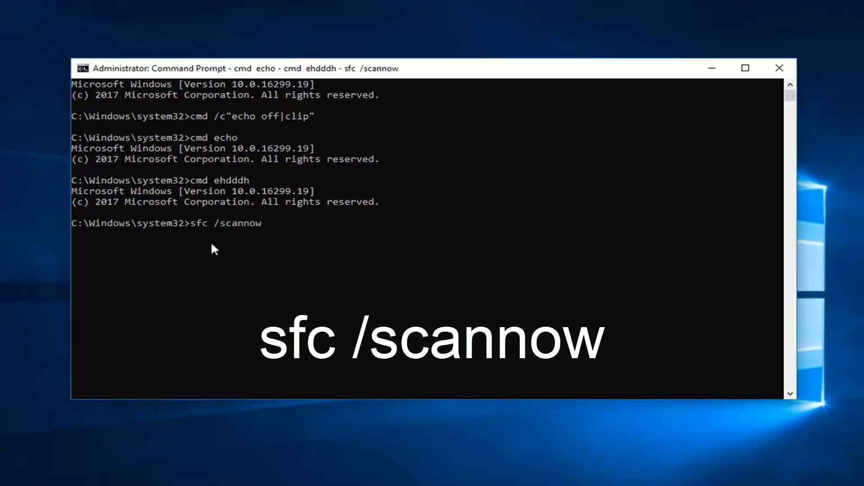
{"action": "key", "text": "enter"}
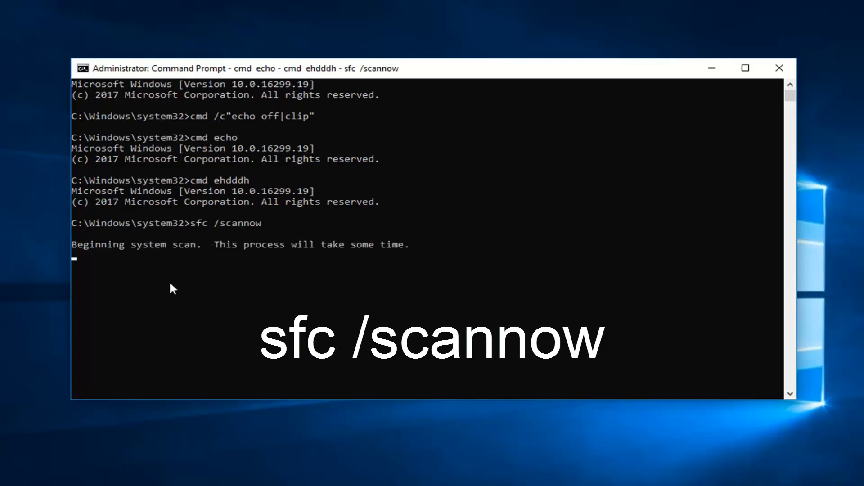